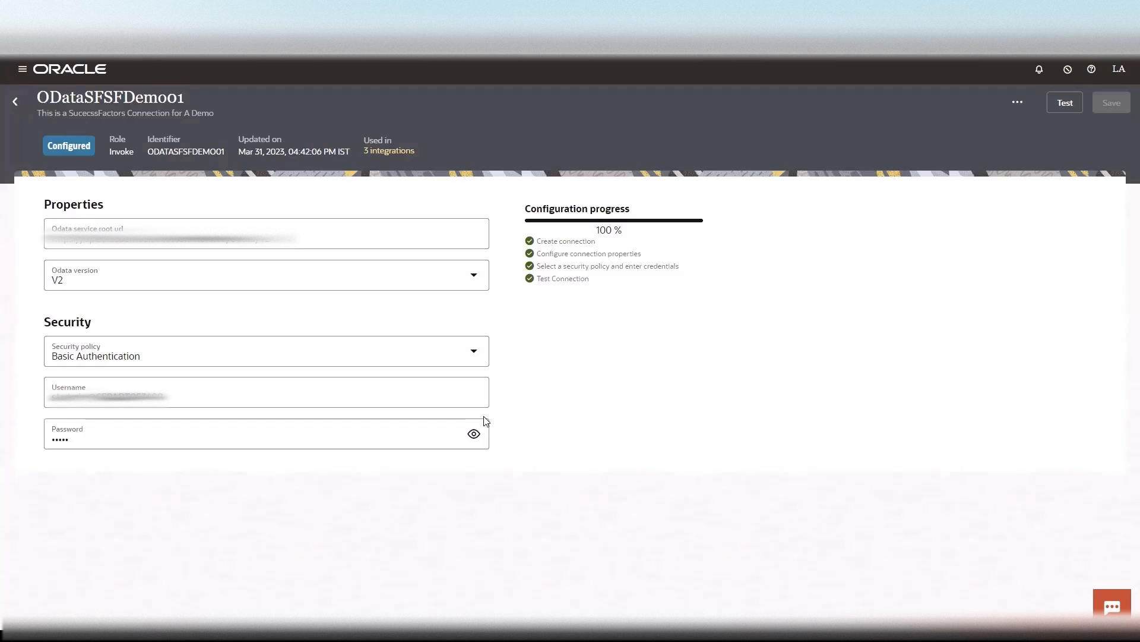
Keep Basic Authentication as the ODataSFSFDemo01 security policy and test the connection.
click(265, 234)
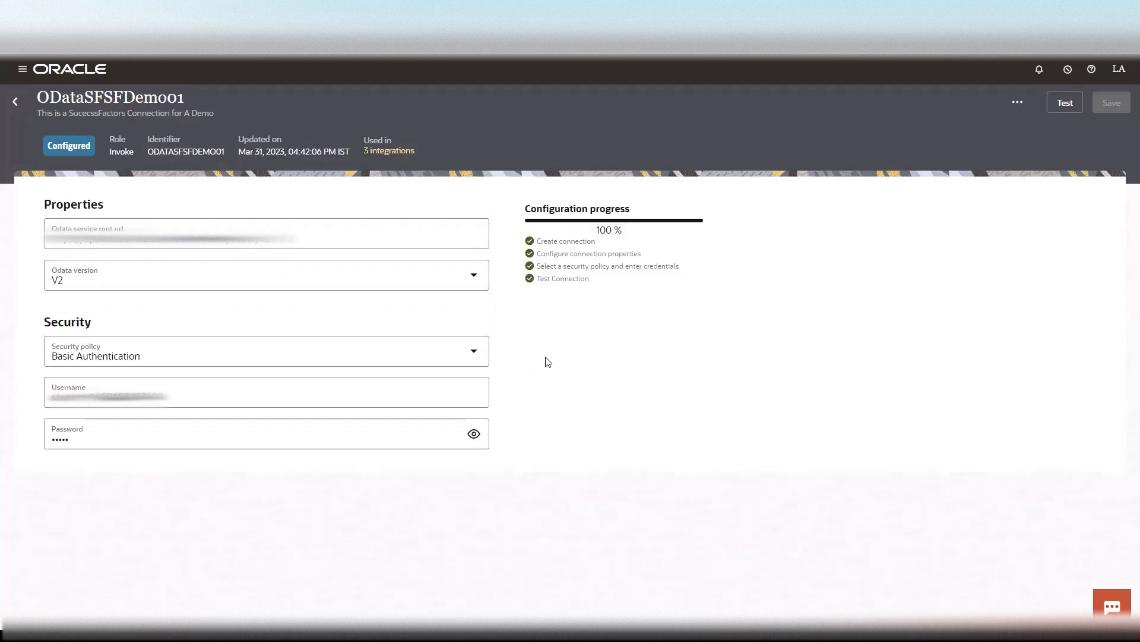
mouse_move(45, 305)
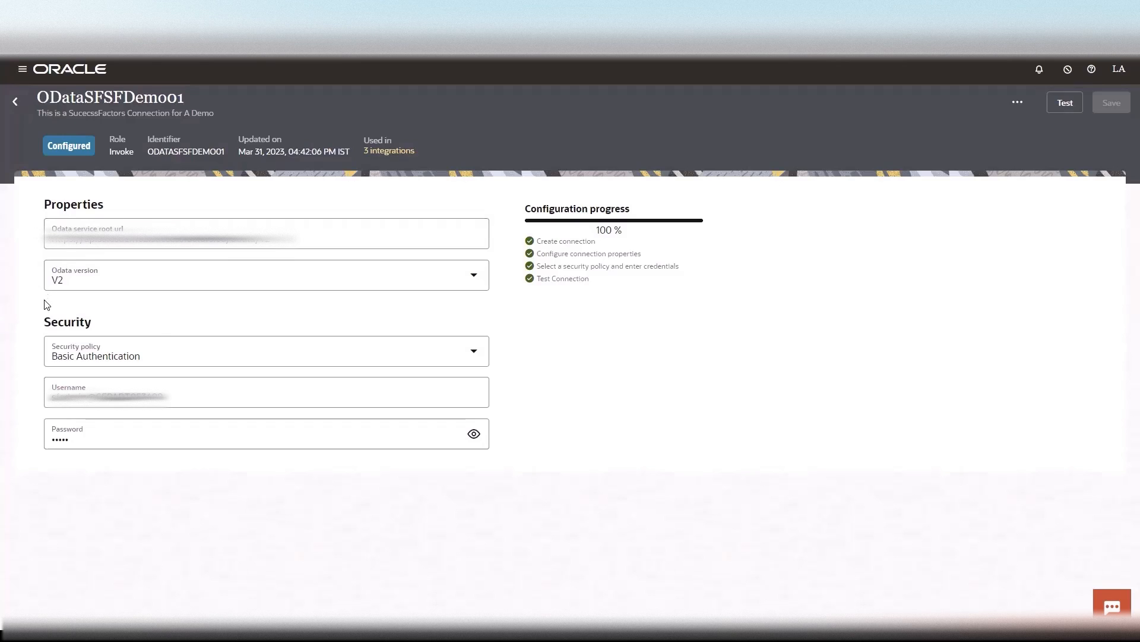
click(266, 351)
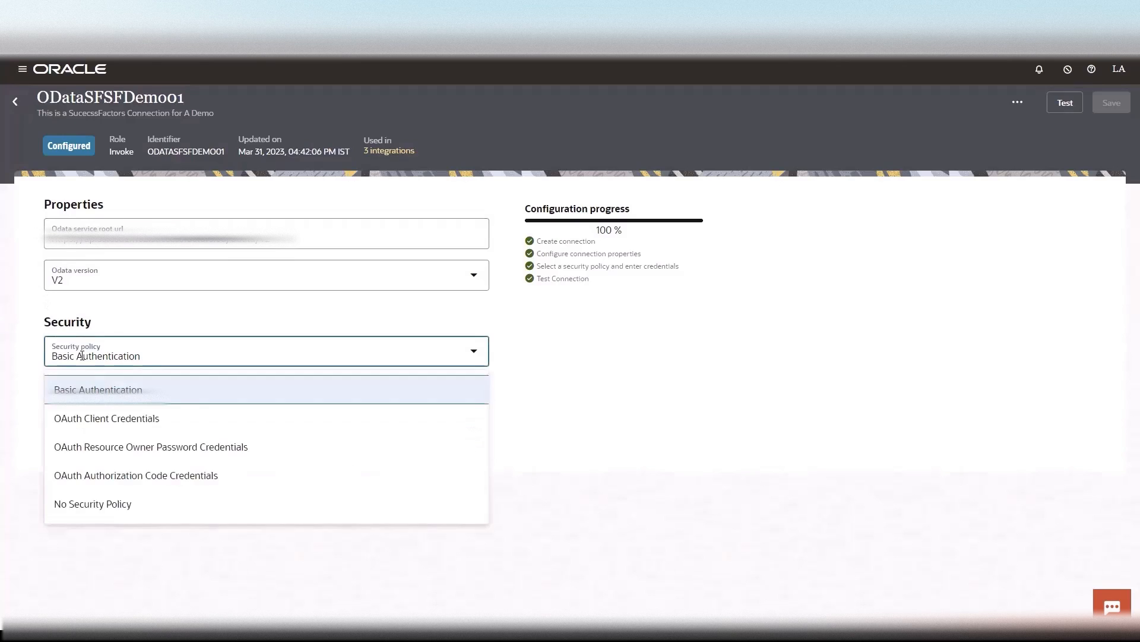
click(98, 389)
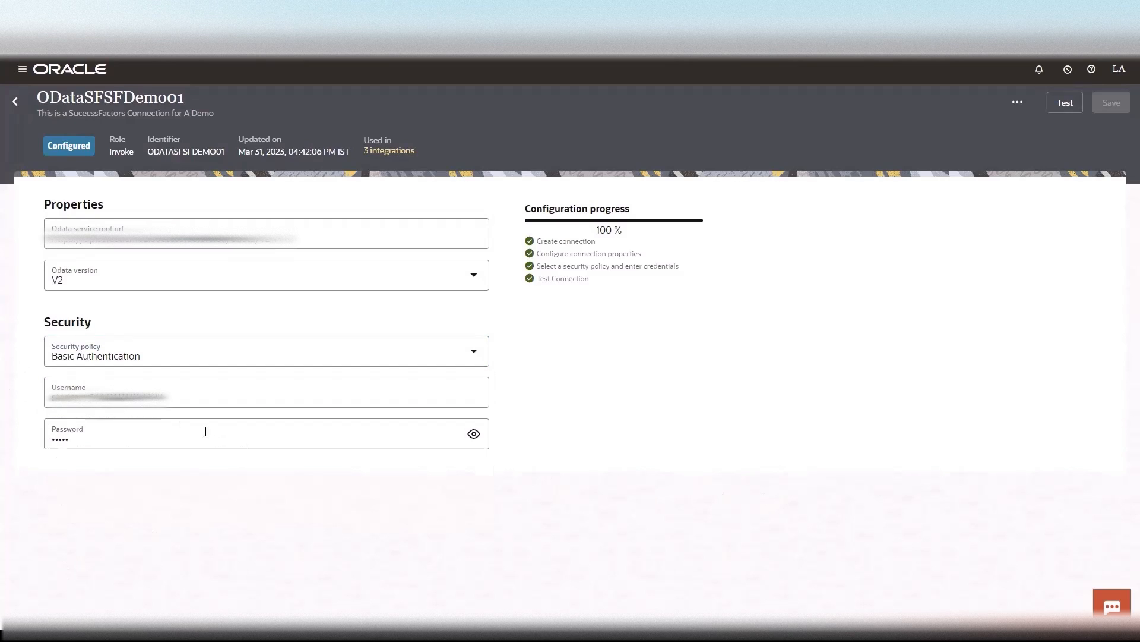
click(1064, 101)
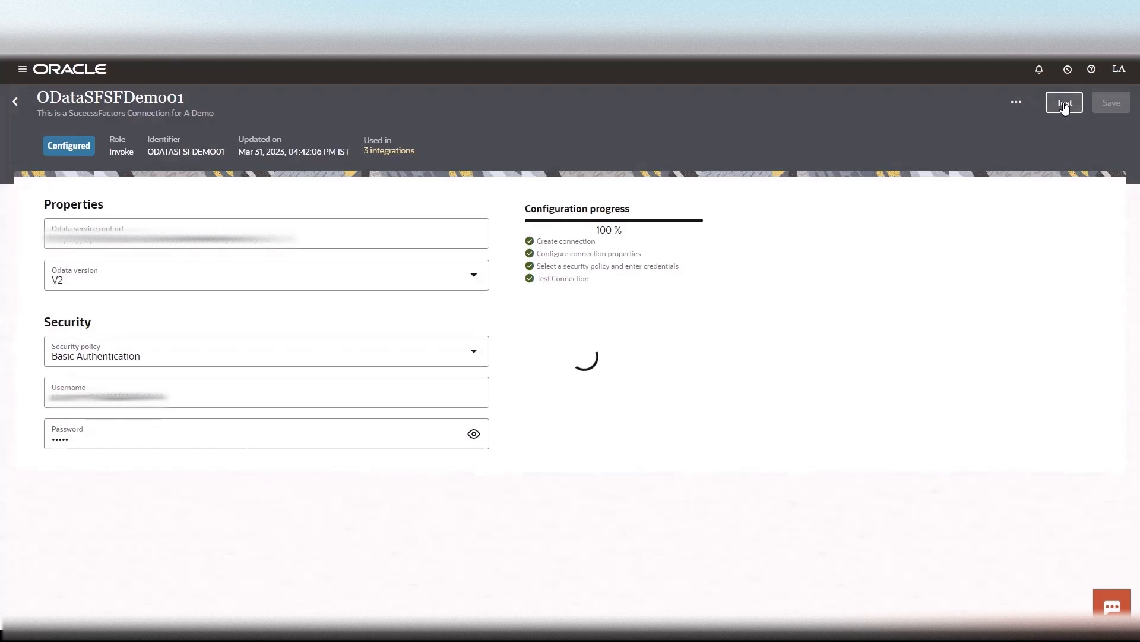
Open the Odata Query EmpJob integration and select the QueryEmpJob invoke node.
click(1064, 102)
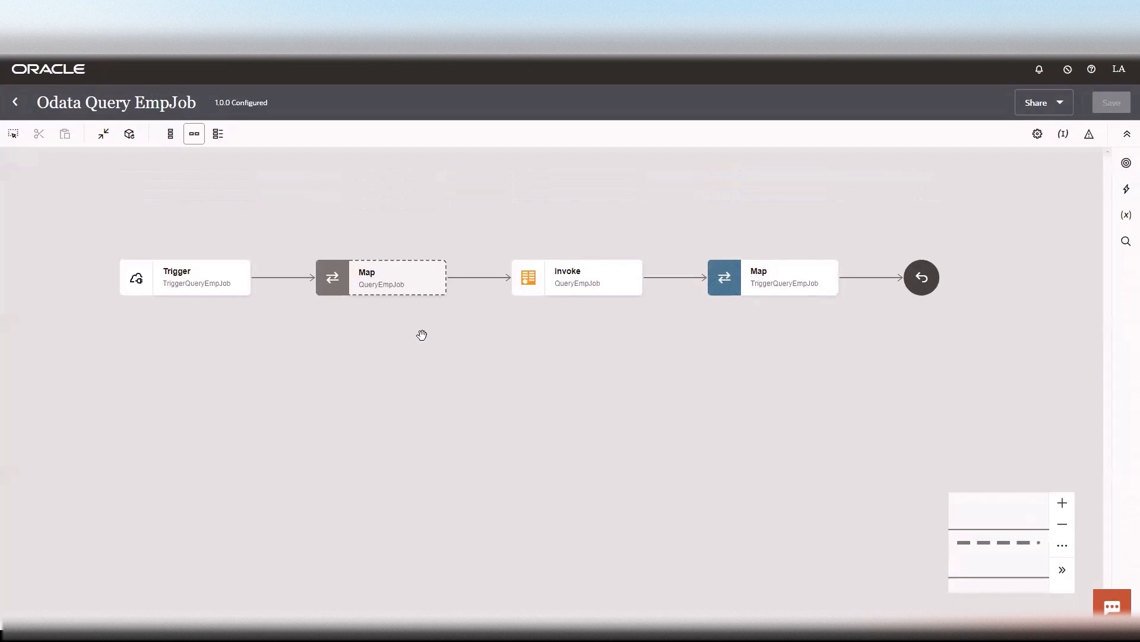
mouse_move(415, 342)
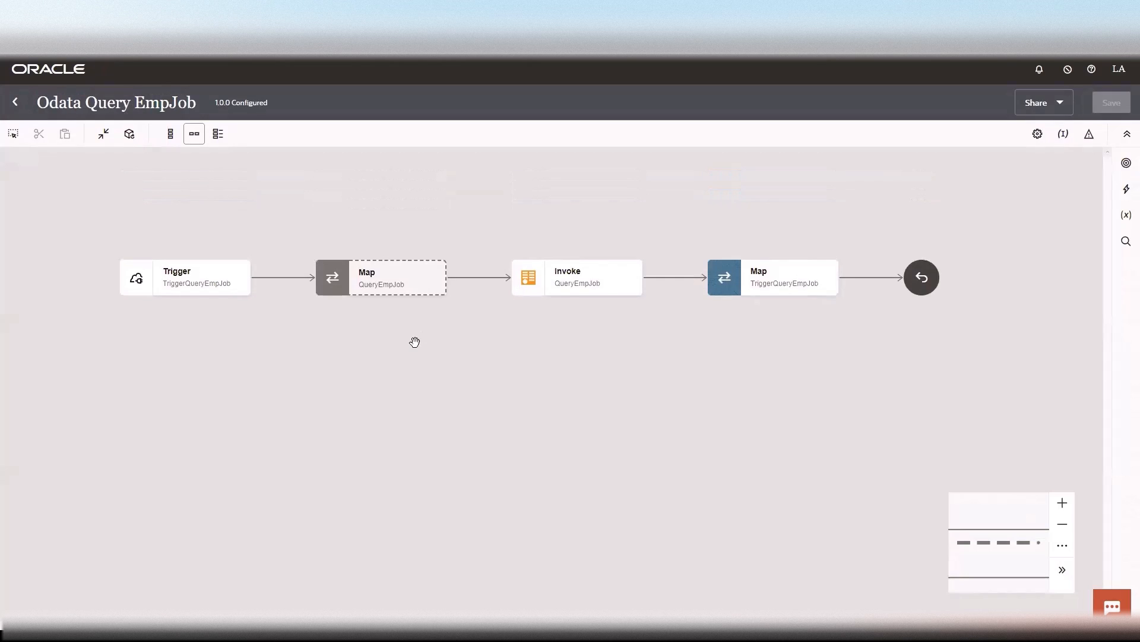
mouse_move(400, 347)
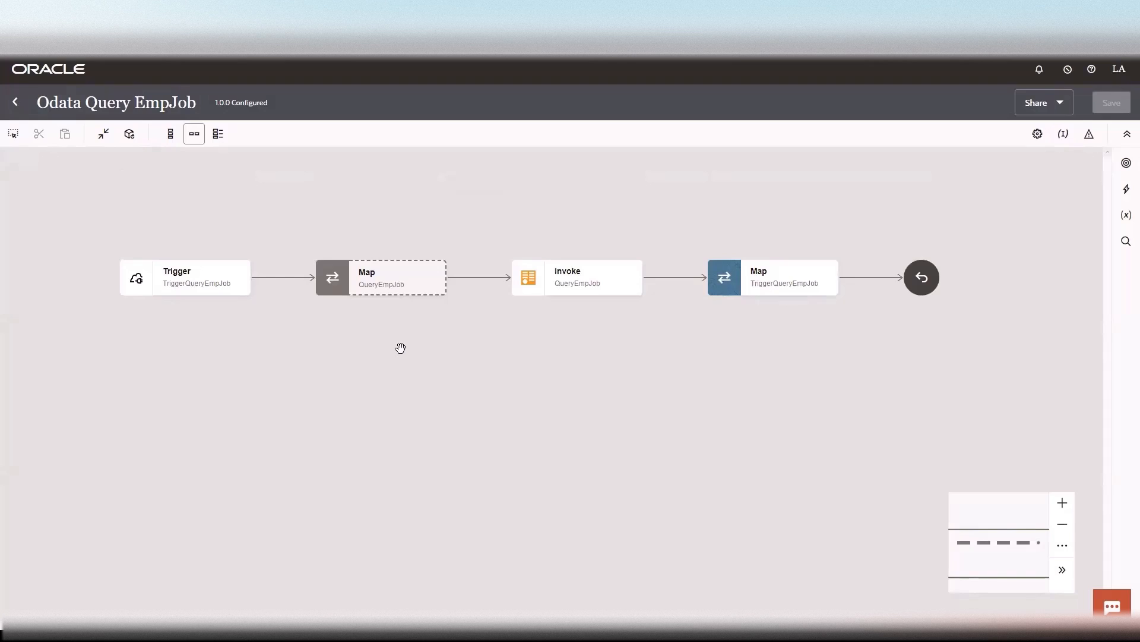
mouse_move(395, 356)
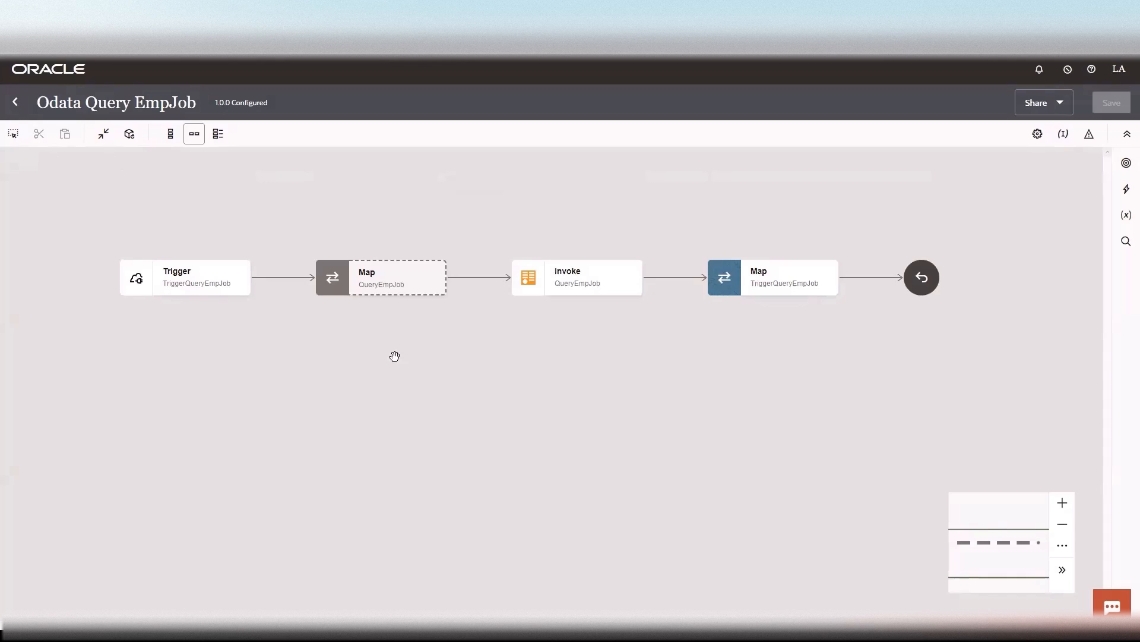
mouse_move(211, 333)
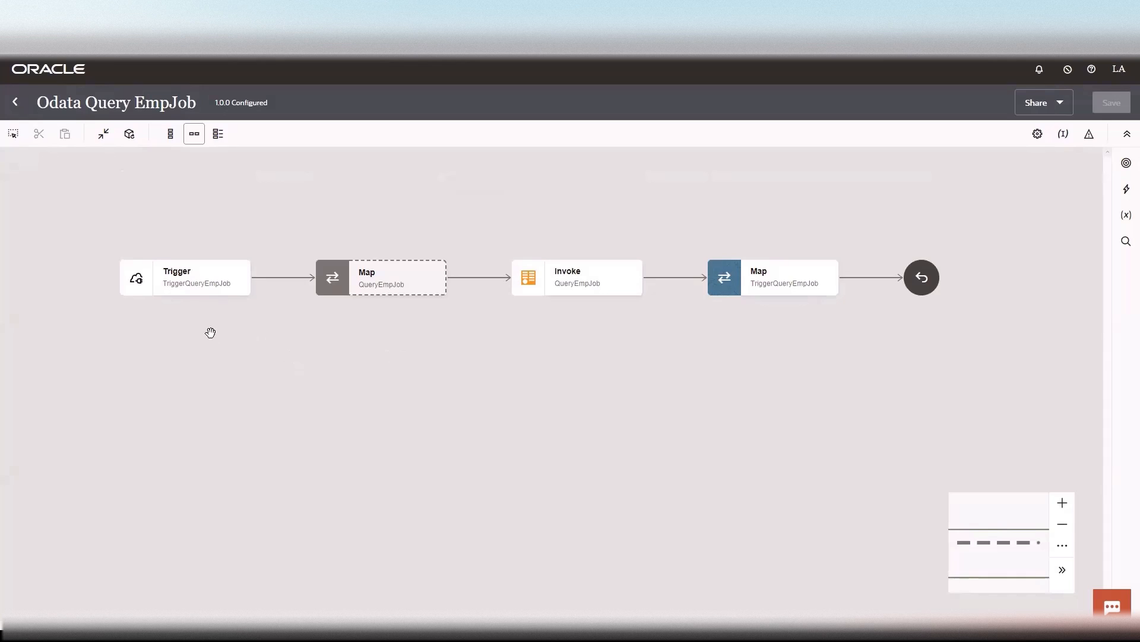
mouse_move(188, 333)
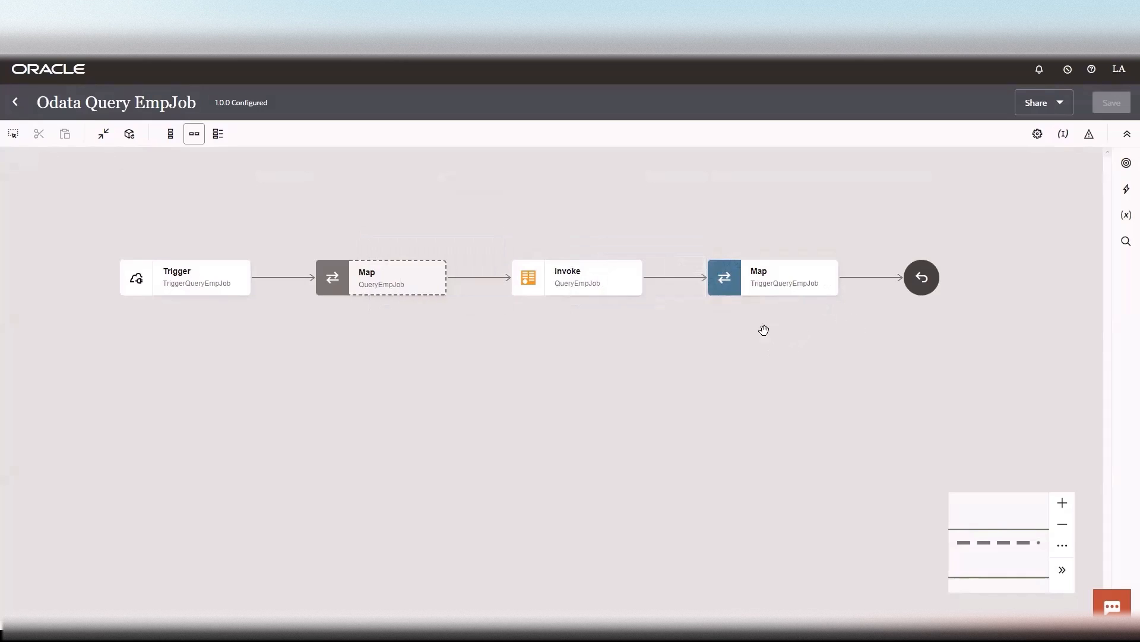
click(631, 282)
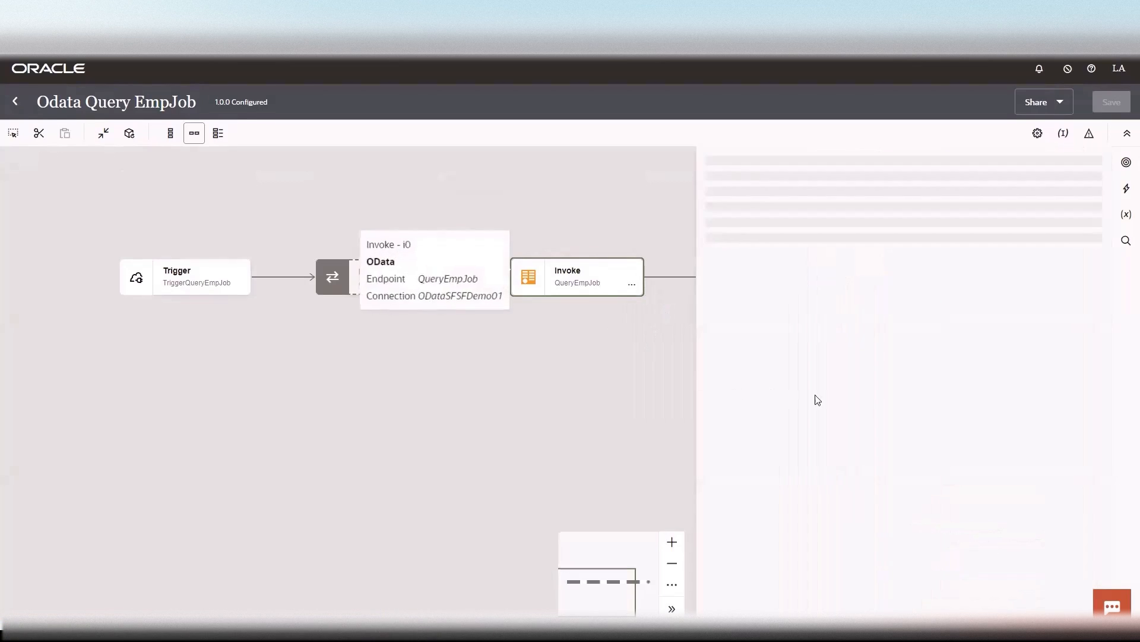
Confirm Query on the EmpJob entity in the OData wizard and reach Query Parameters.
click(577, 278)
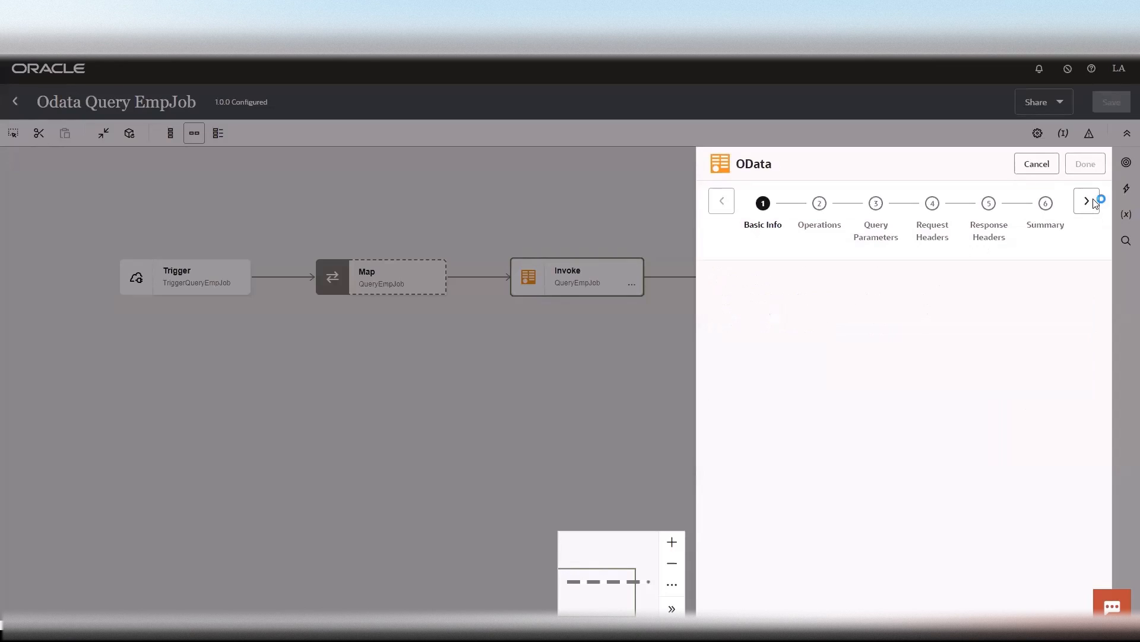
click(1086, 201)
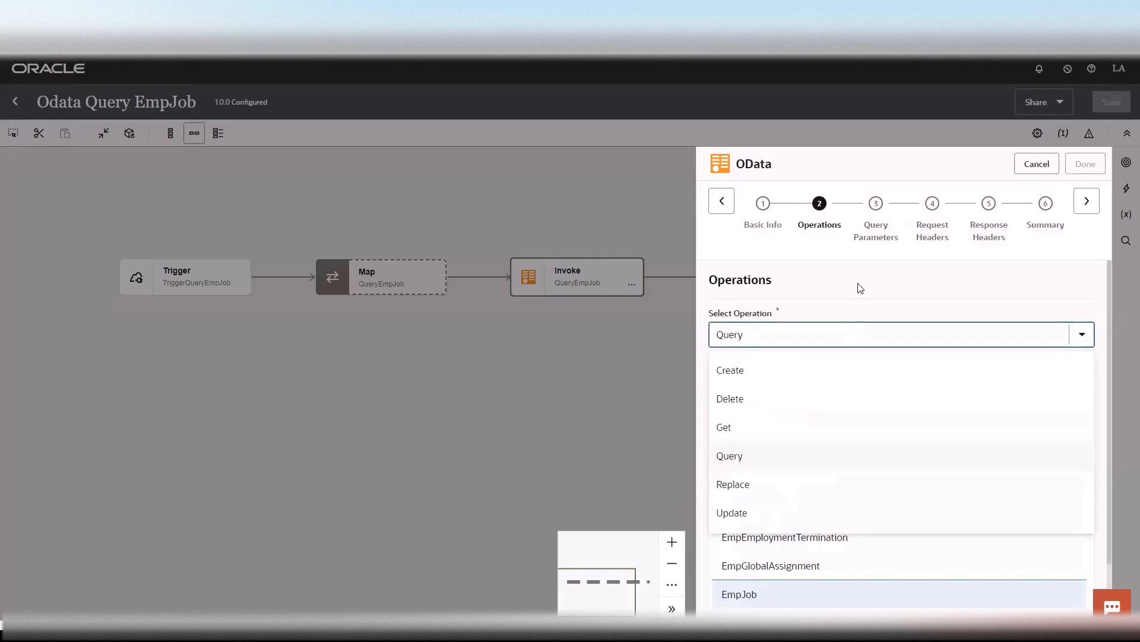
click(729, 456)
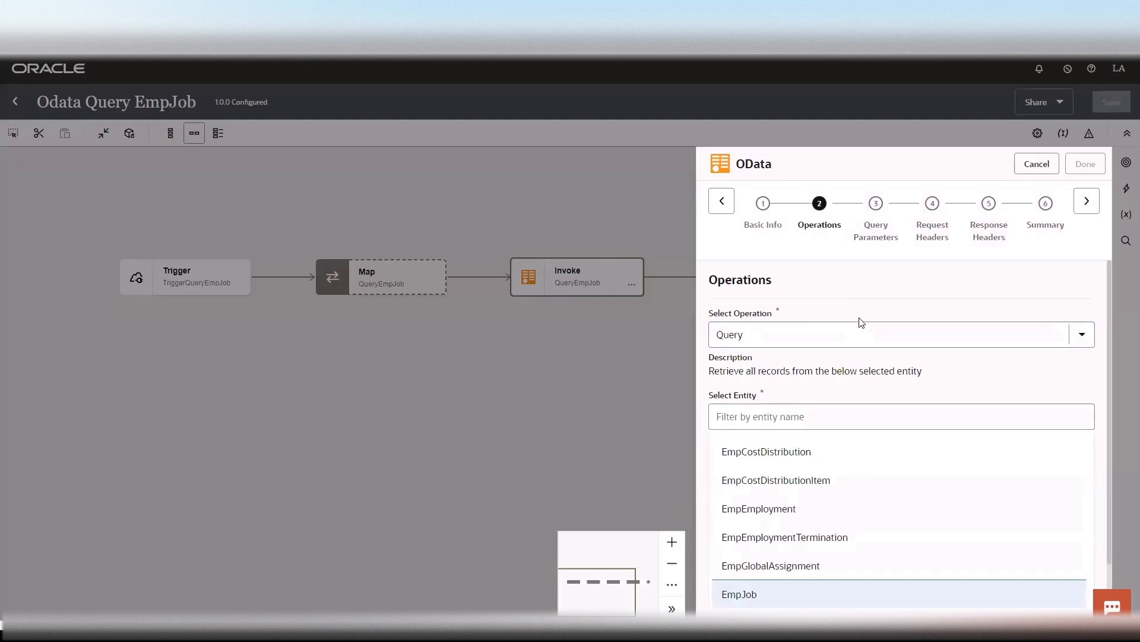
click(1082, 333)
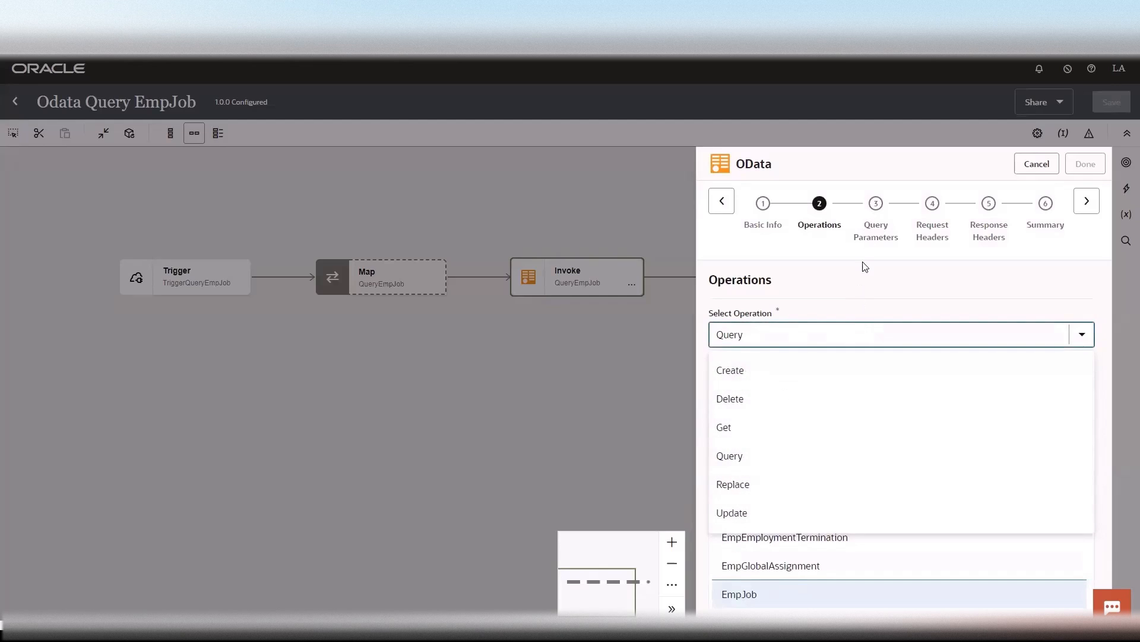
click(729, 456)
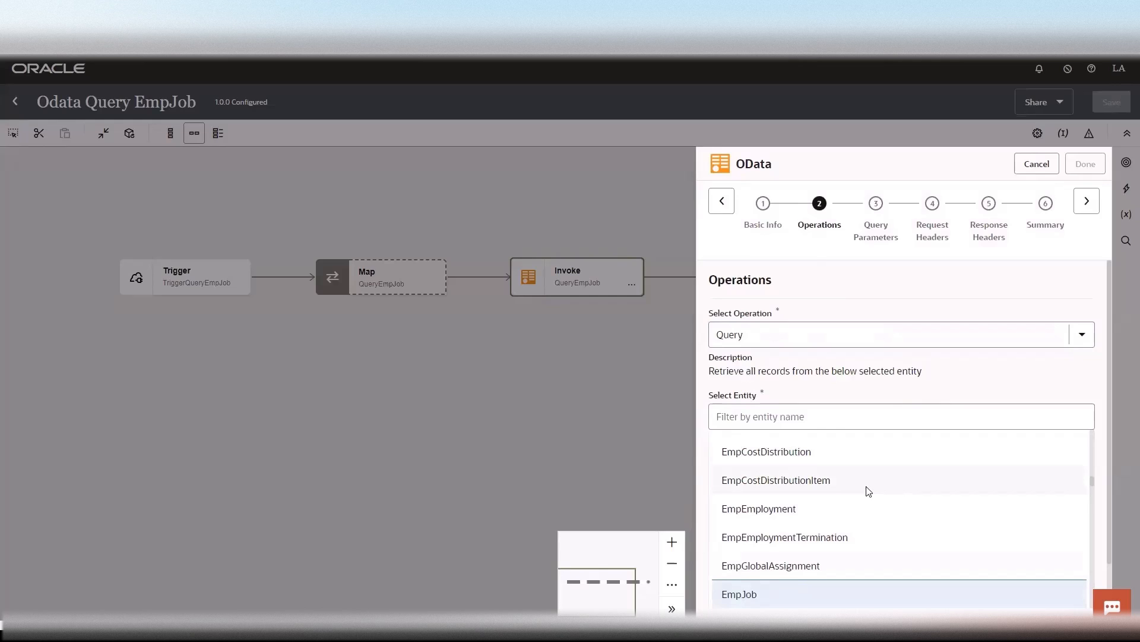
mouse_move(769, 476)
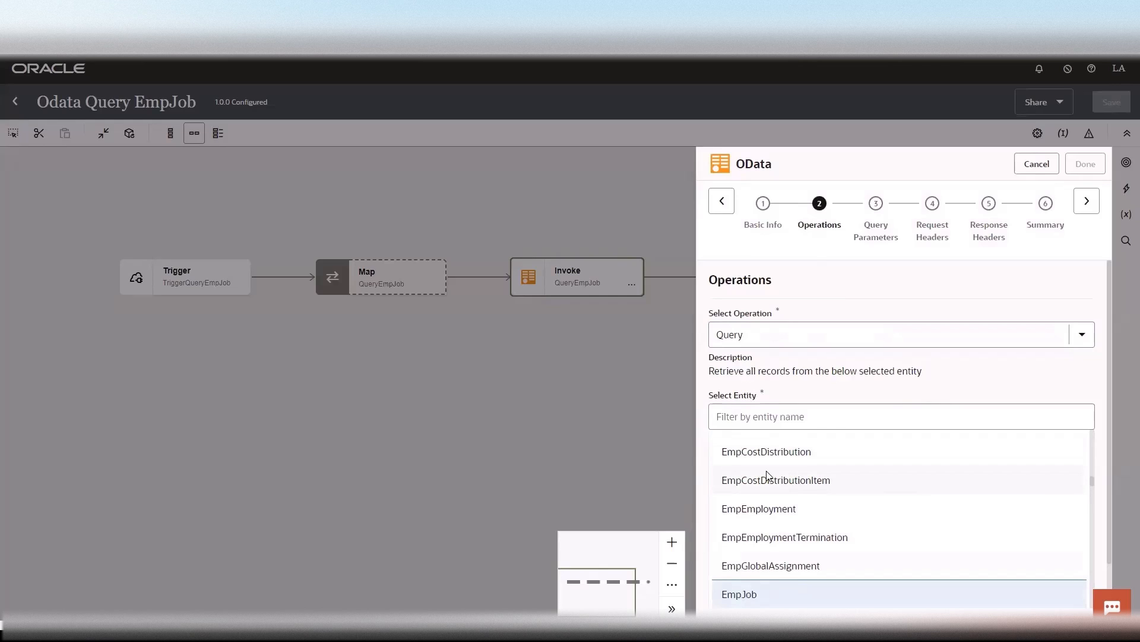
mouse_move(864, 571)
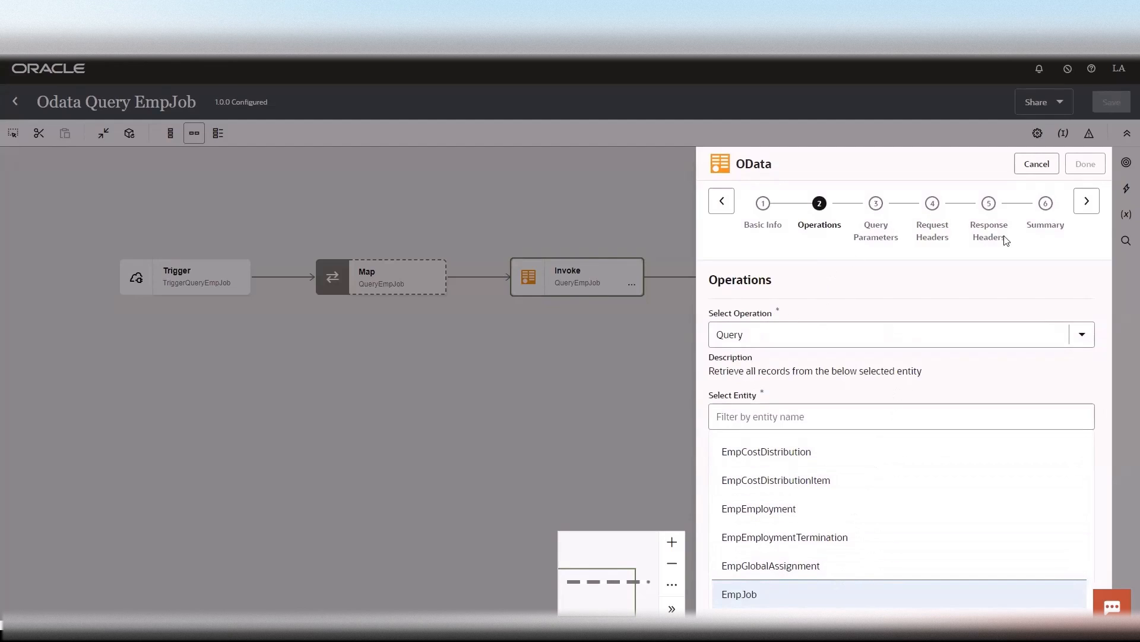
click(739, 594)
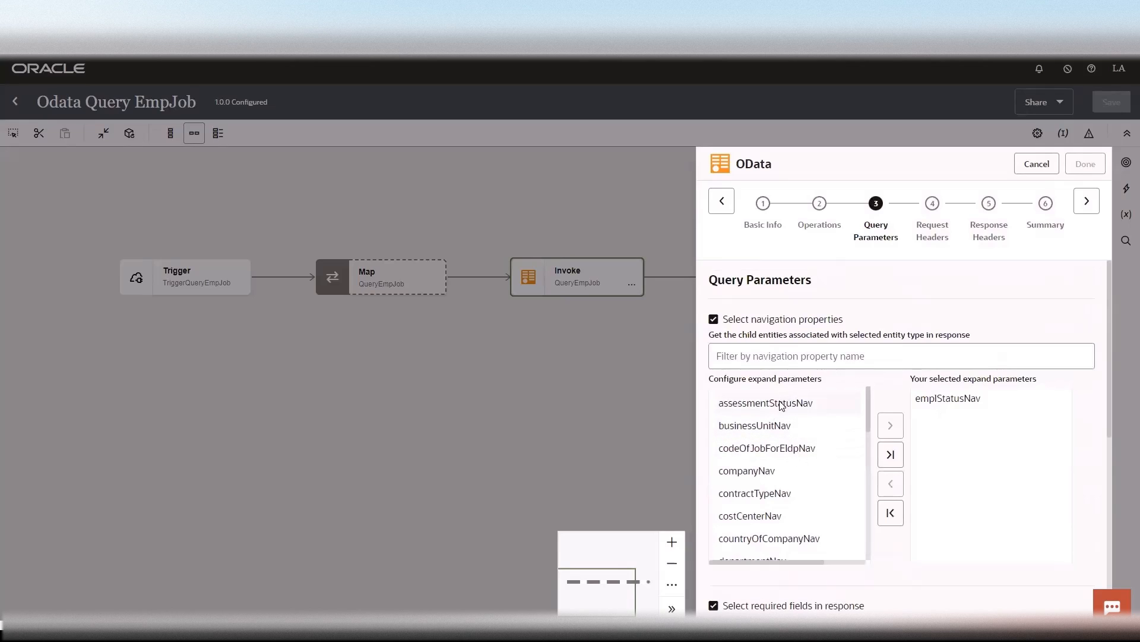
Add assessmentStatusNav as an expand parameter and enable the $top option.
click(765, 402)
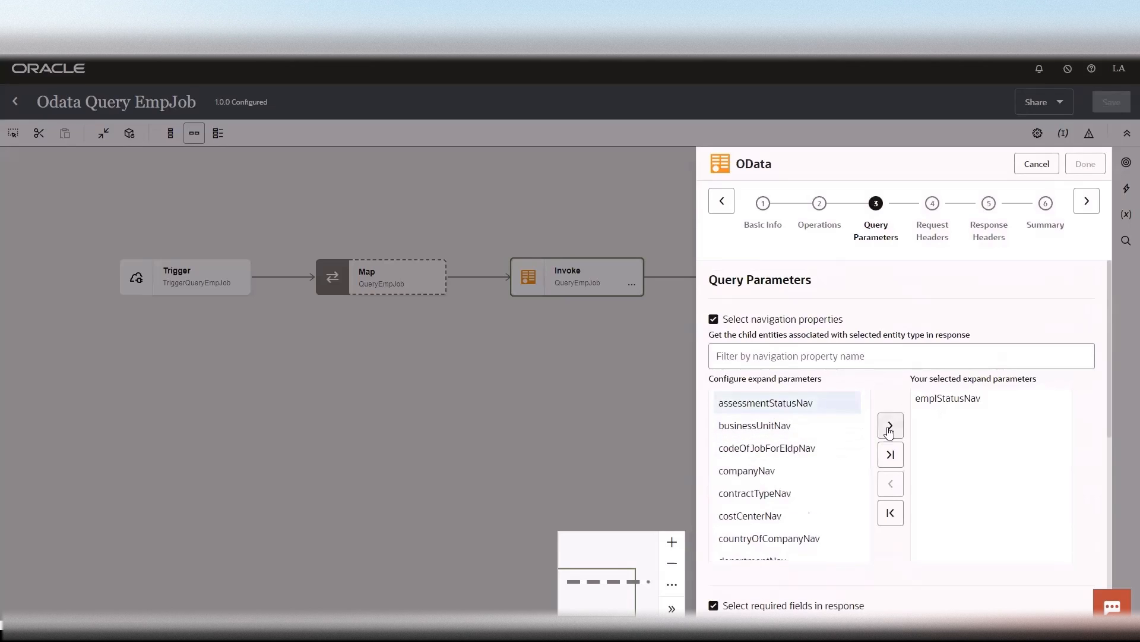
click(889, 425)
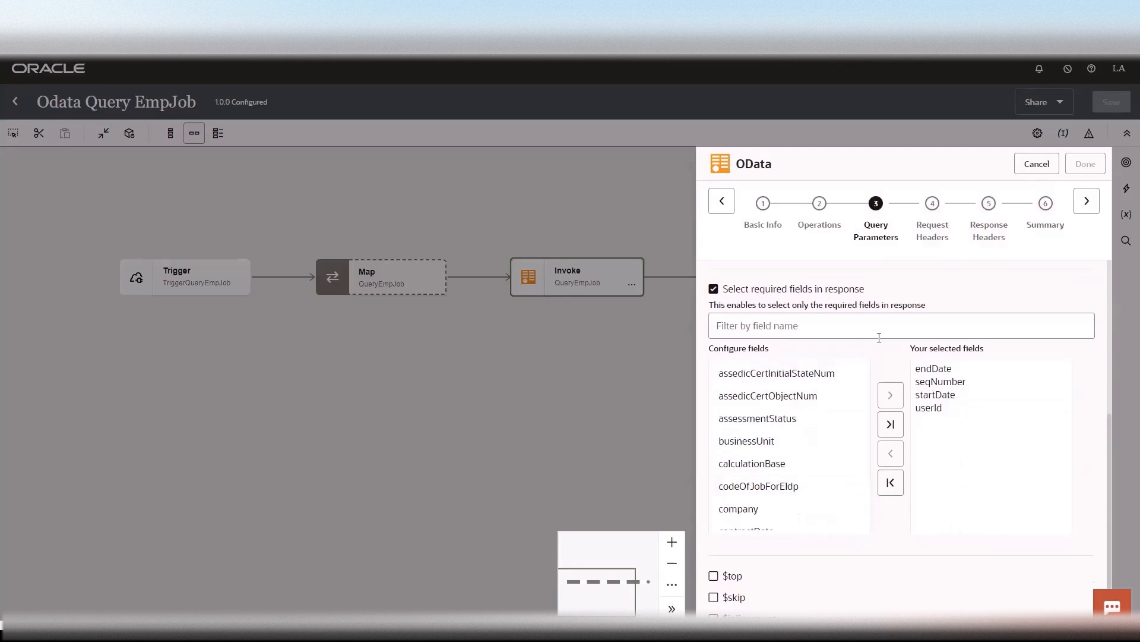
mouse_move(956, 463)
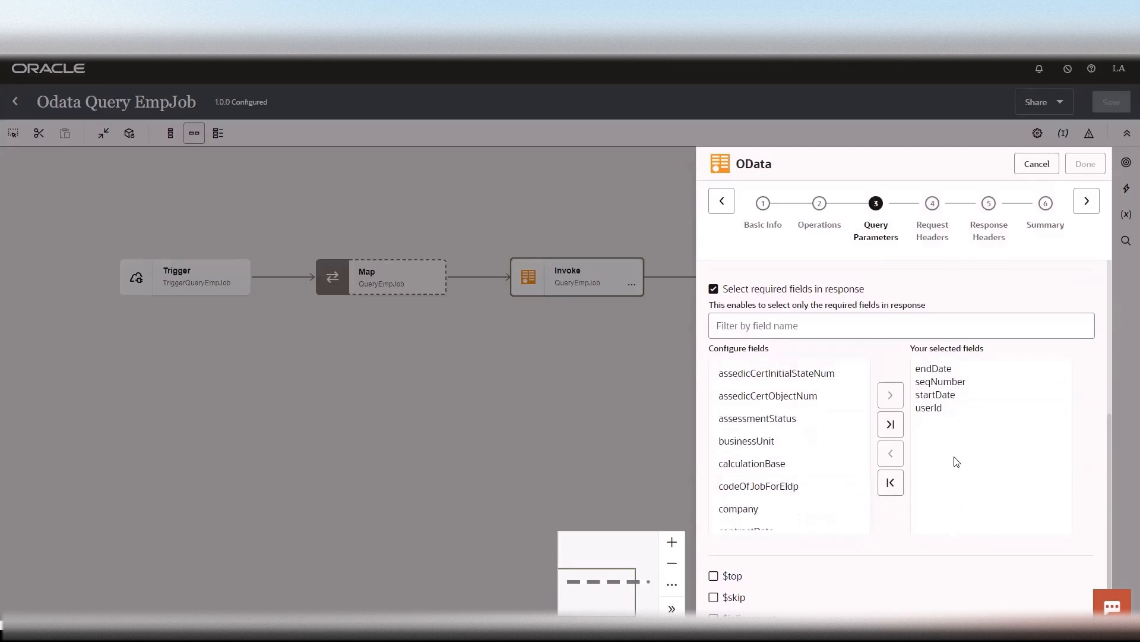
scroll(down, 3)
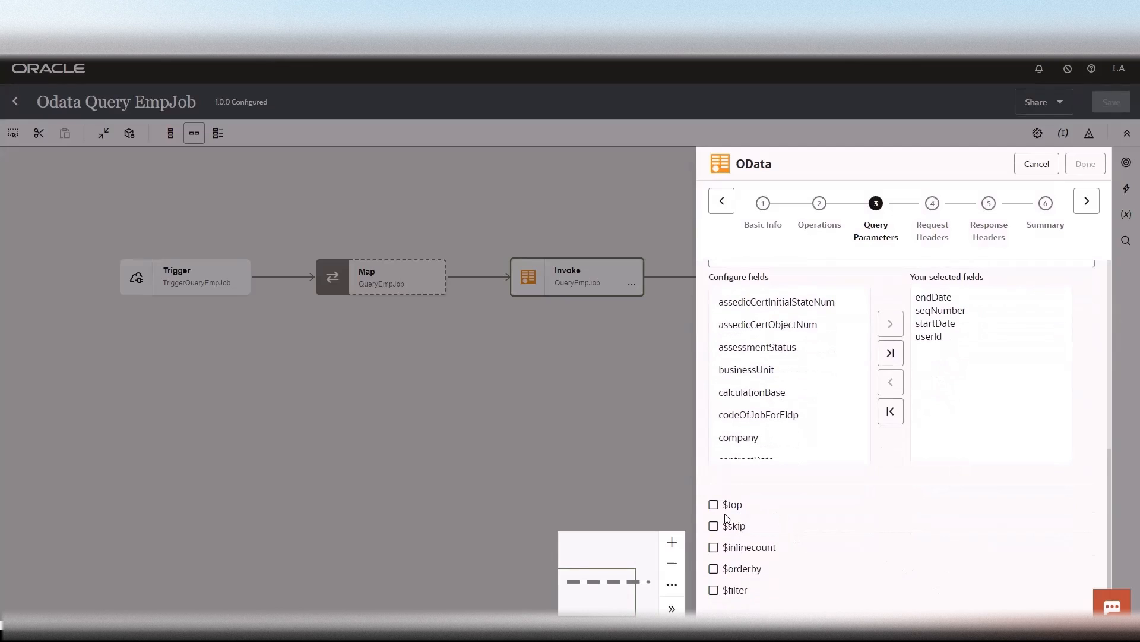
mouse_move(796, 511)
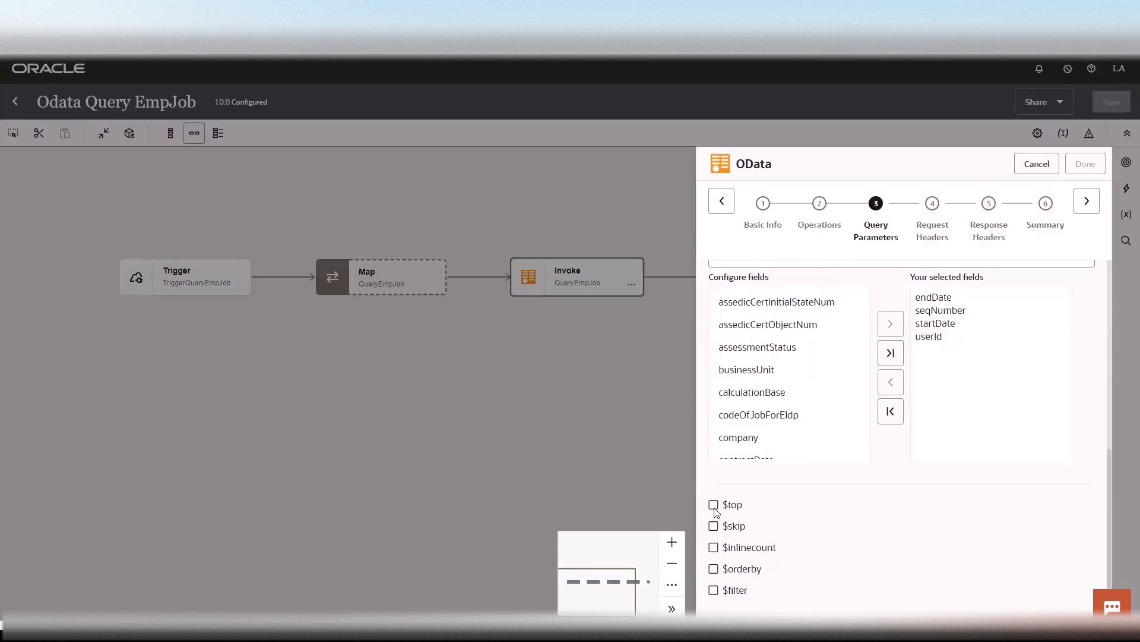
click(713, 505)
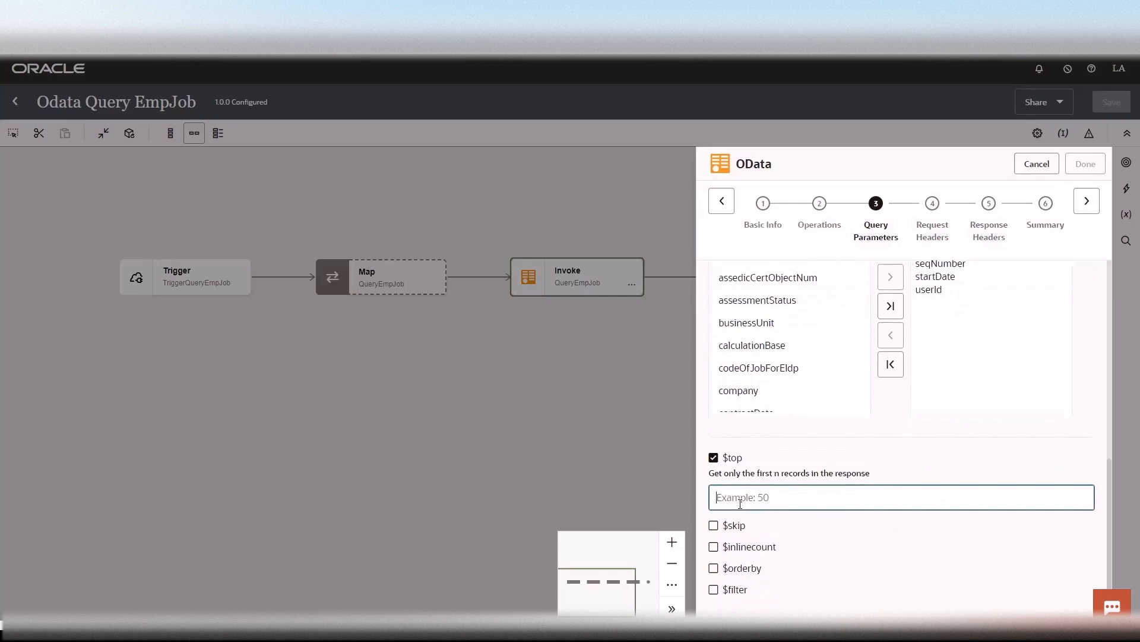
Set $top to 10 and enable the $skip and $filter parameters.
text(10)
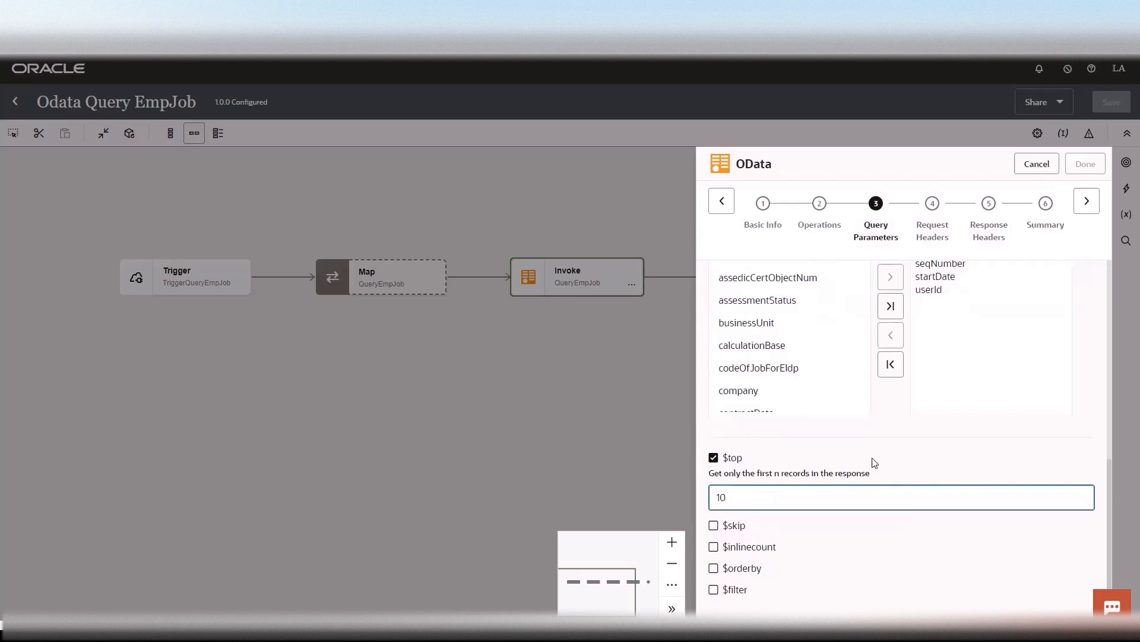
mouse_move(892, 459)
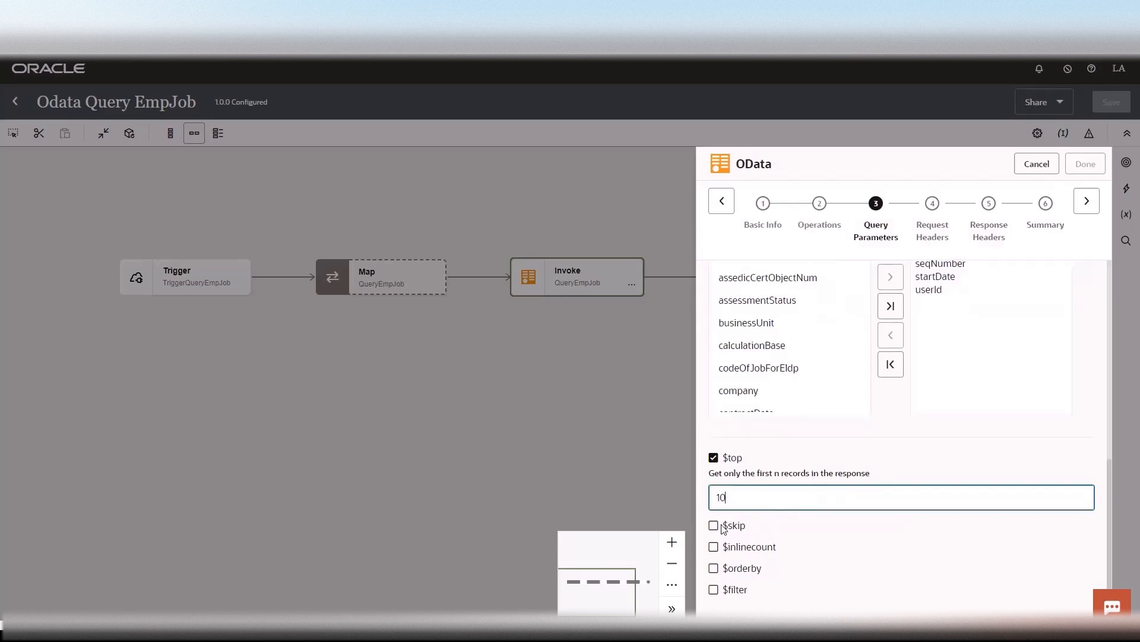
click(713, 525)
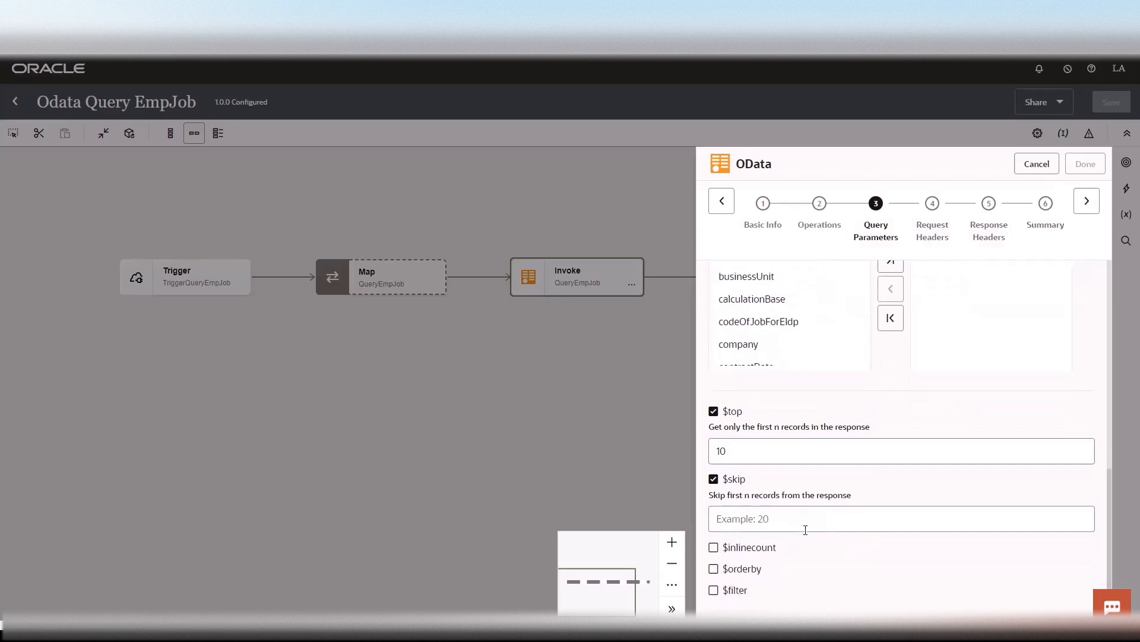
mouse_move(840, 574)
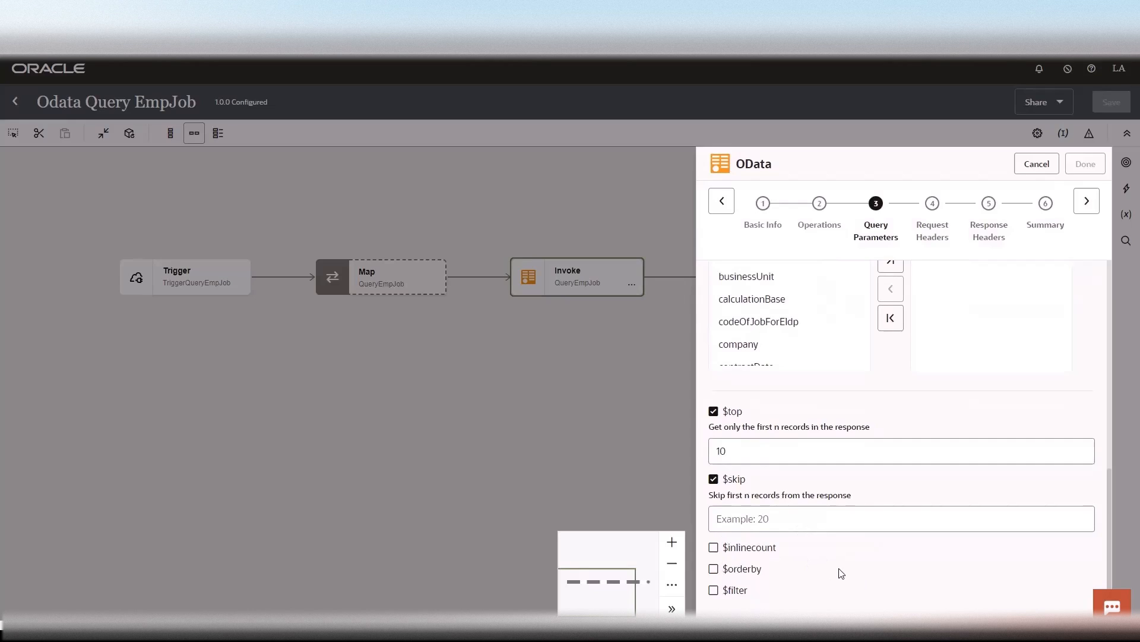
click(713, 590)
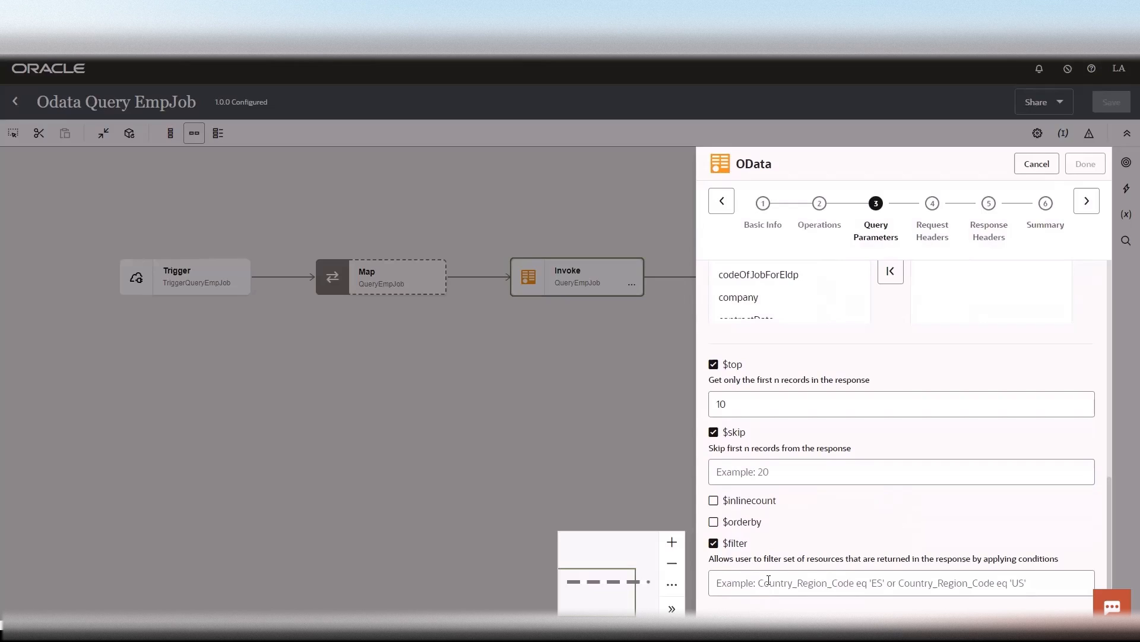
mouse_move(982, 533)
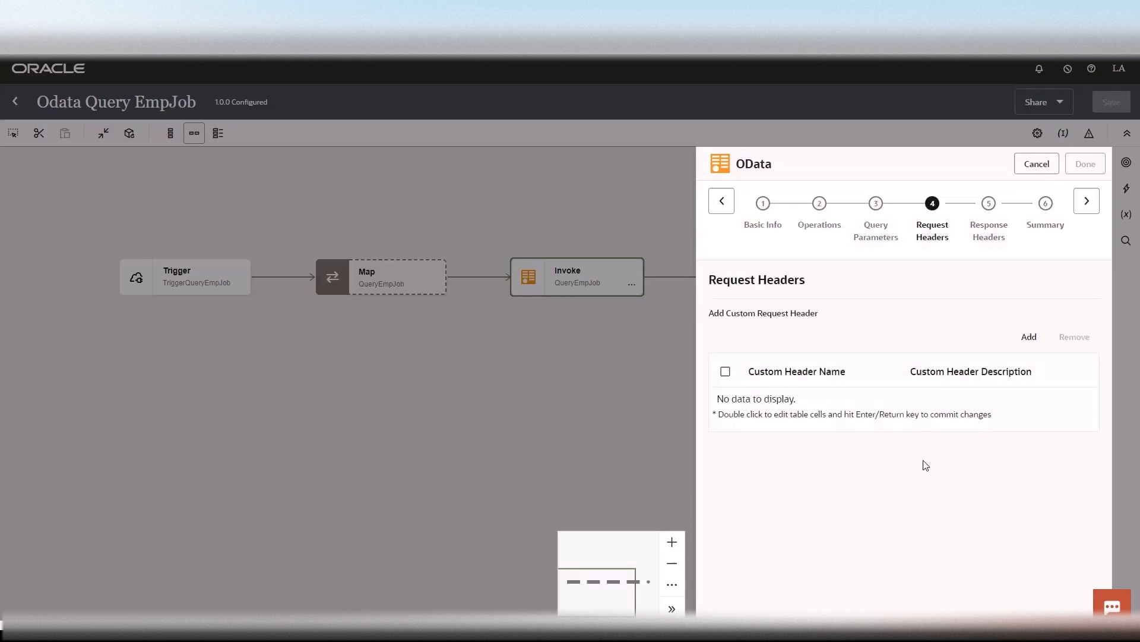
mouse_move(1062, 228)
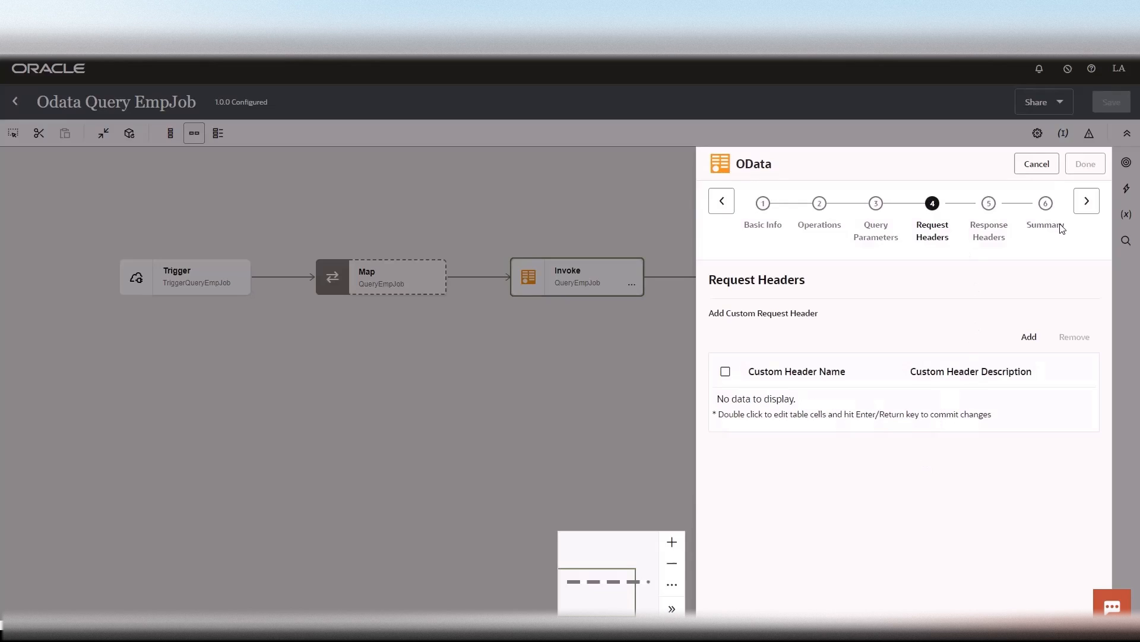
mouse_move(1086, 201)
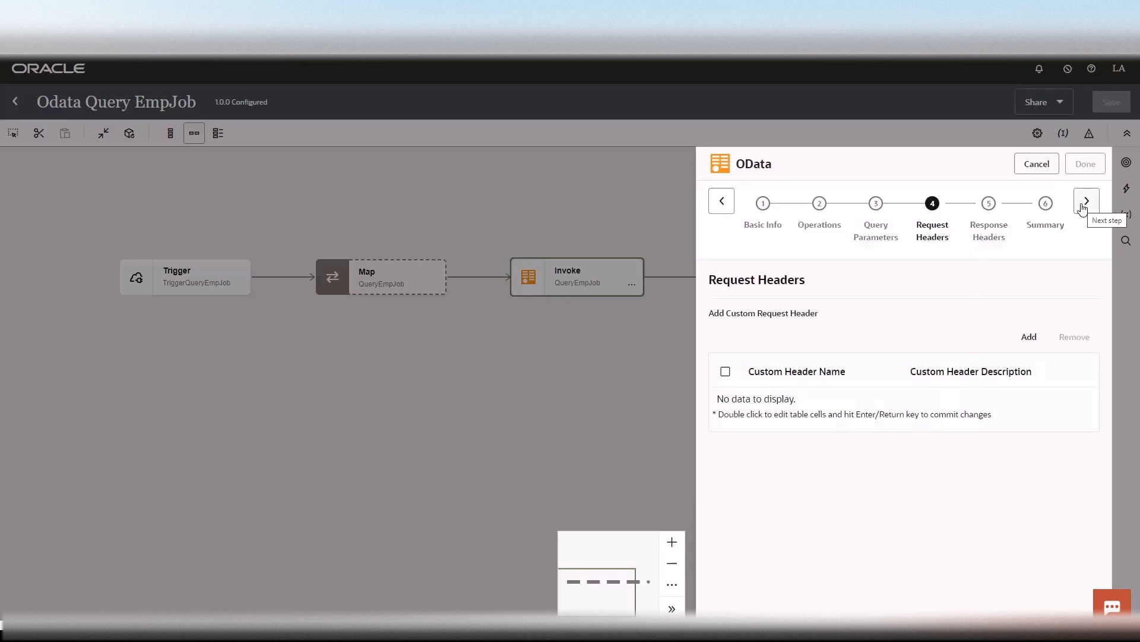
Pass Response Headers and Summary, finish the QueryEmpJob invoke, and return to the integrations list.
click(1086, 200)
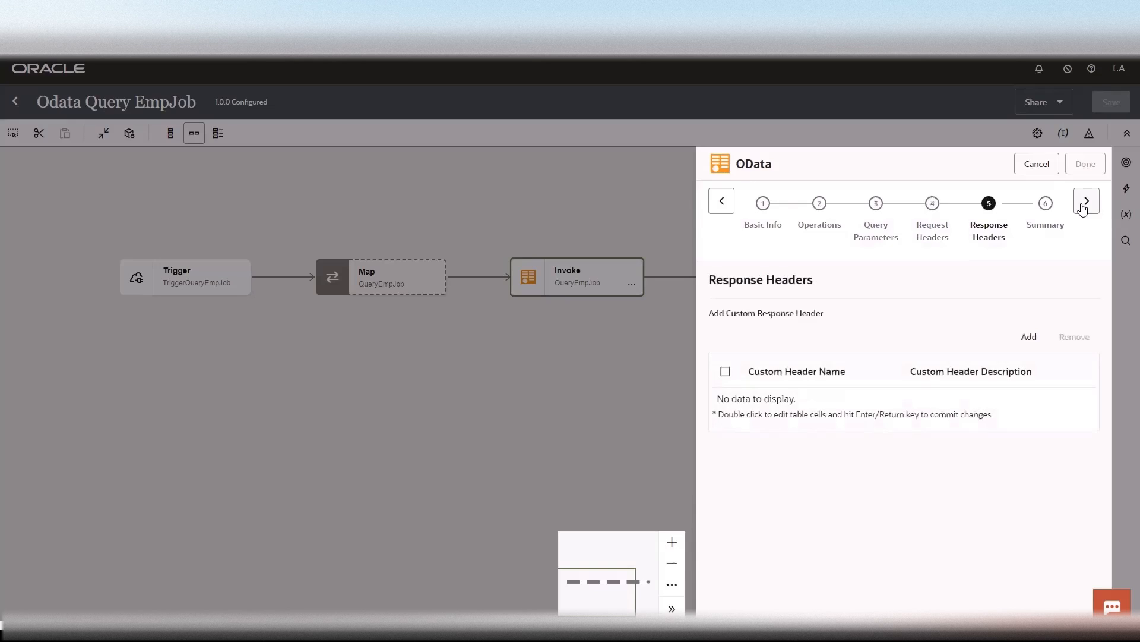
click(1086, 202)
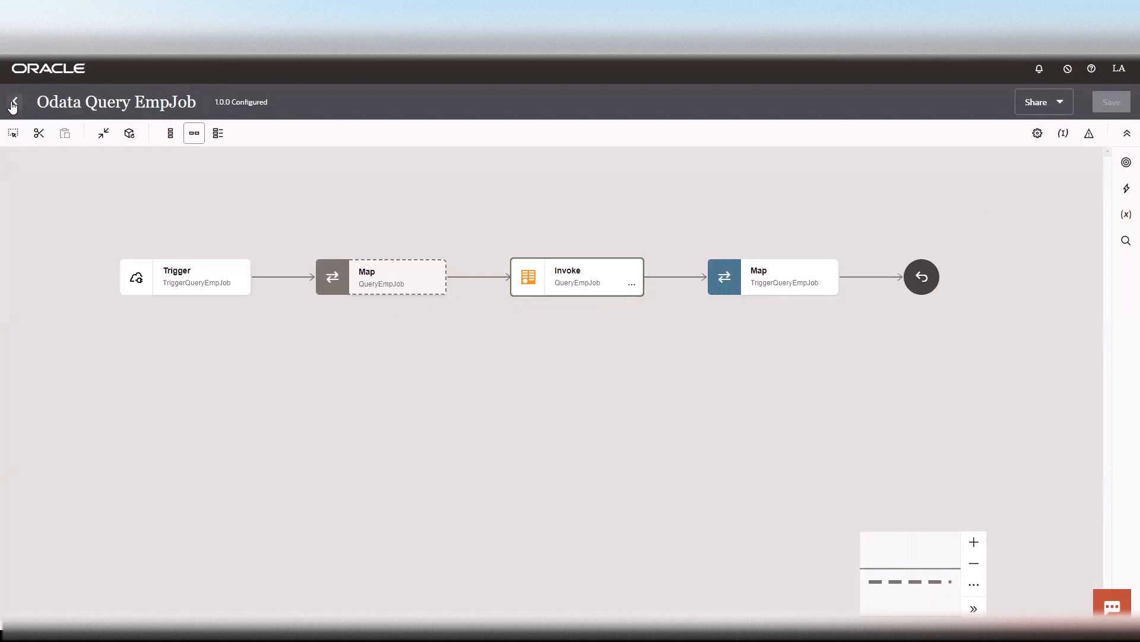
click(12, 102)
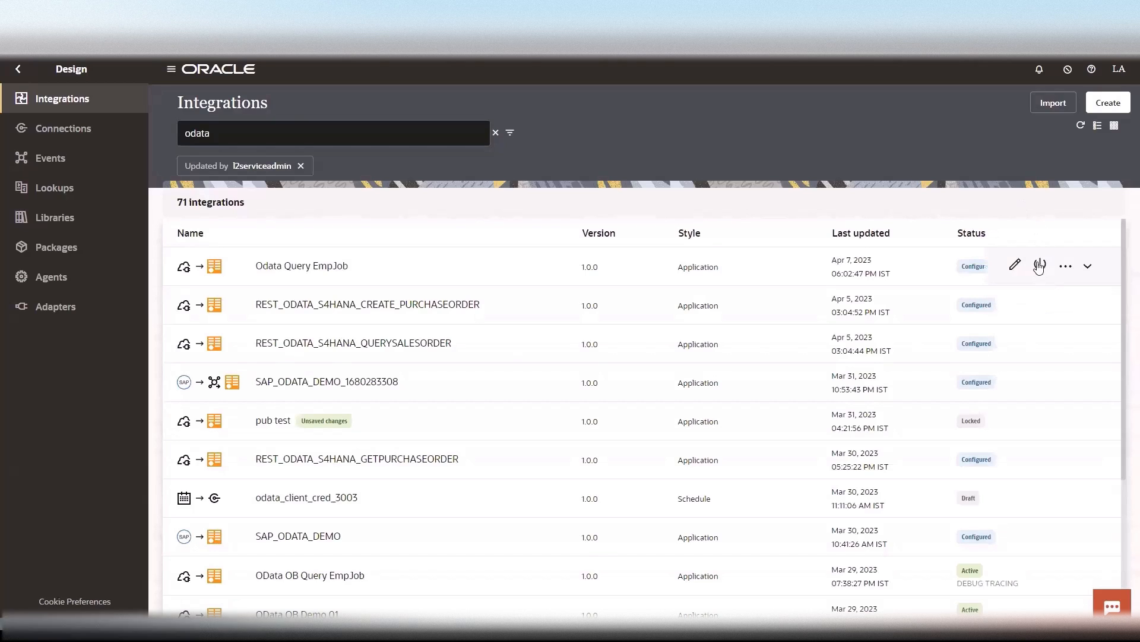
Activate Odata Query EmpJob with production tracing and open its run page.
click(1040, 265)
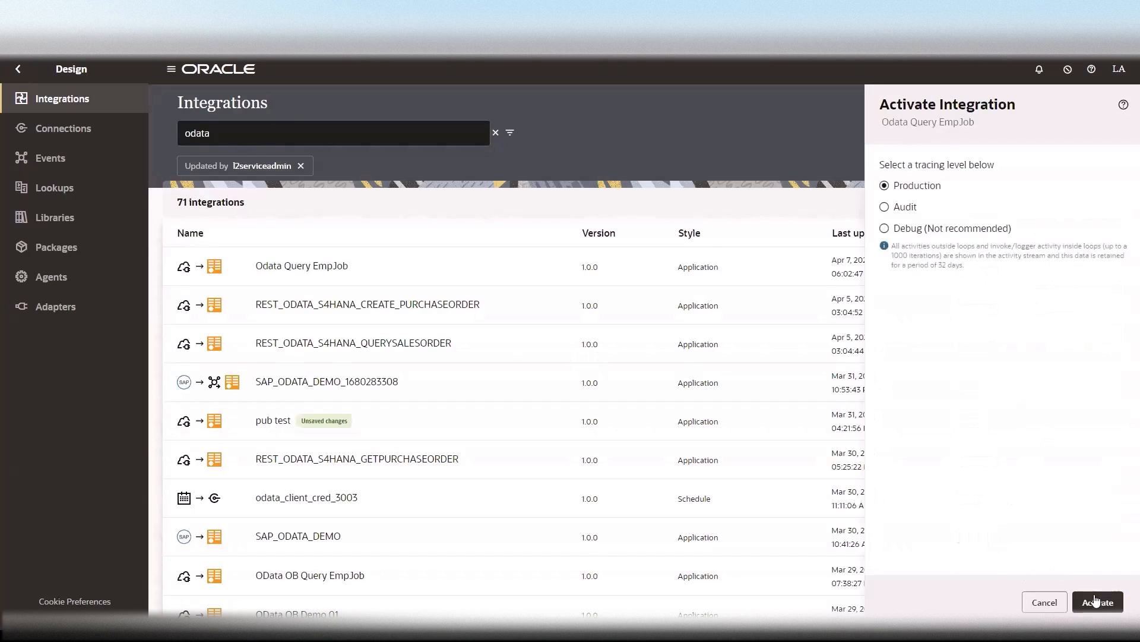
click(1097, 601)
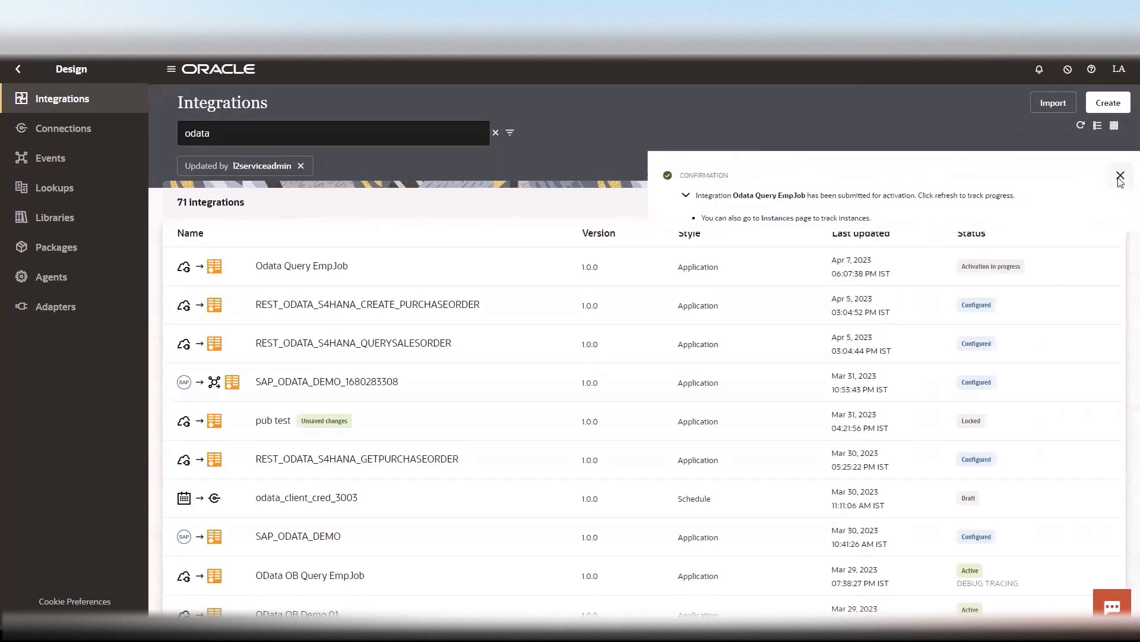
click(1120, 177)
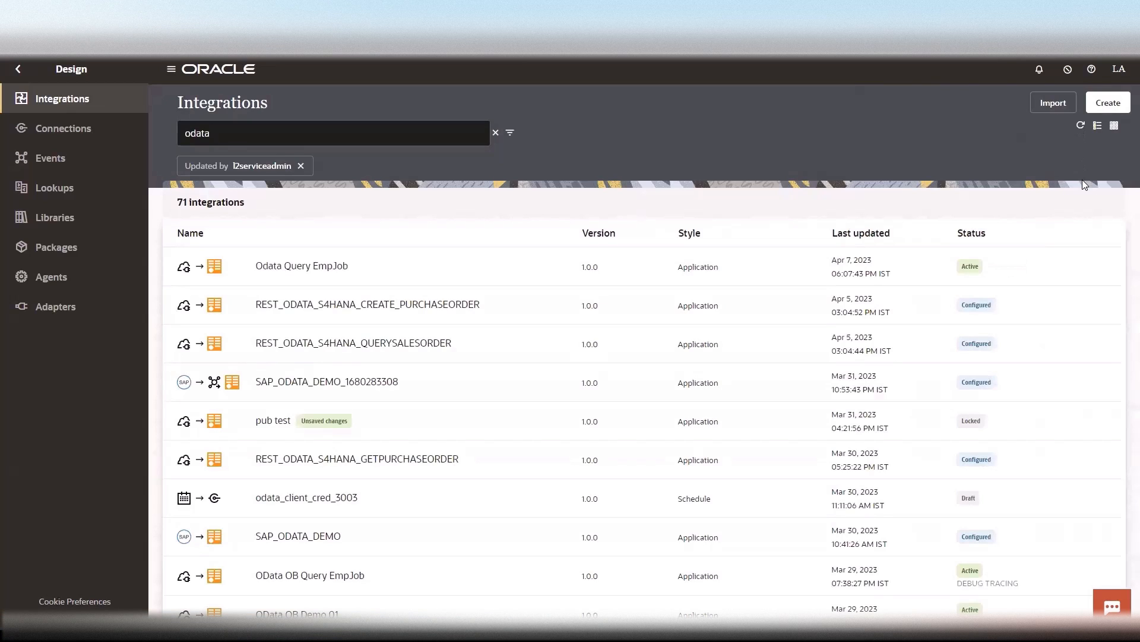
click(1065, 265)
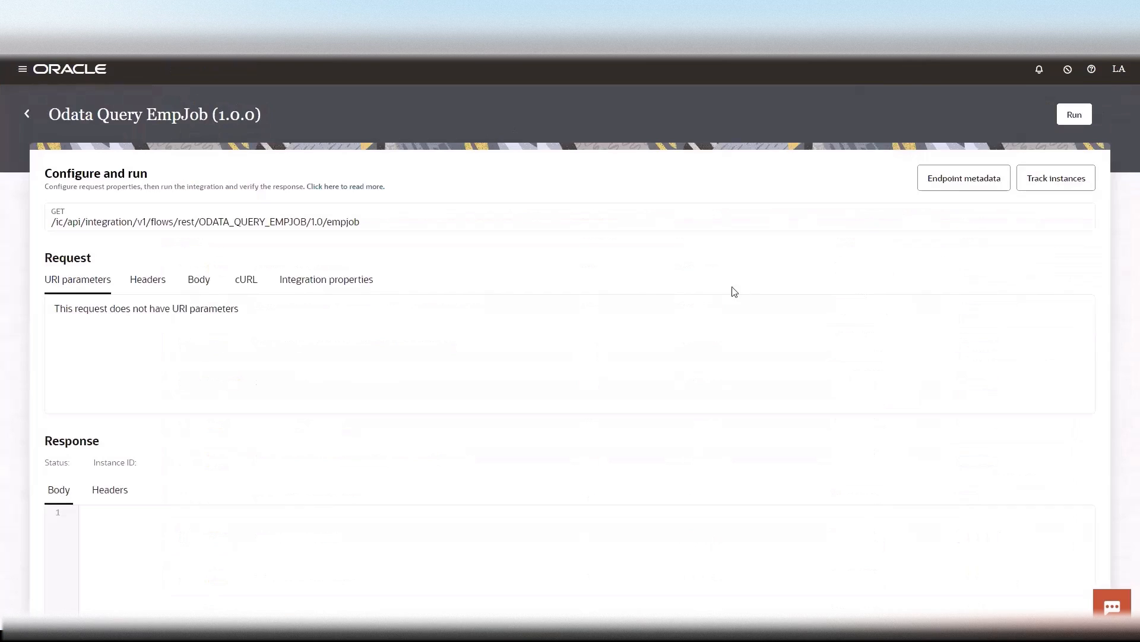
mouse_move(525, 356)
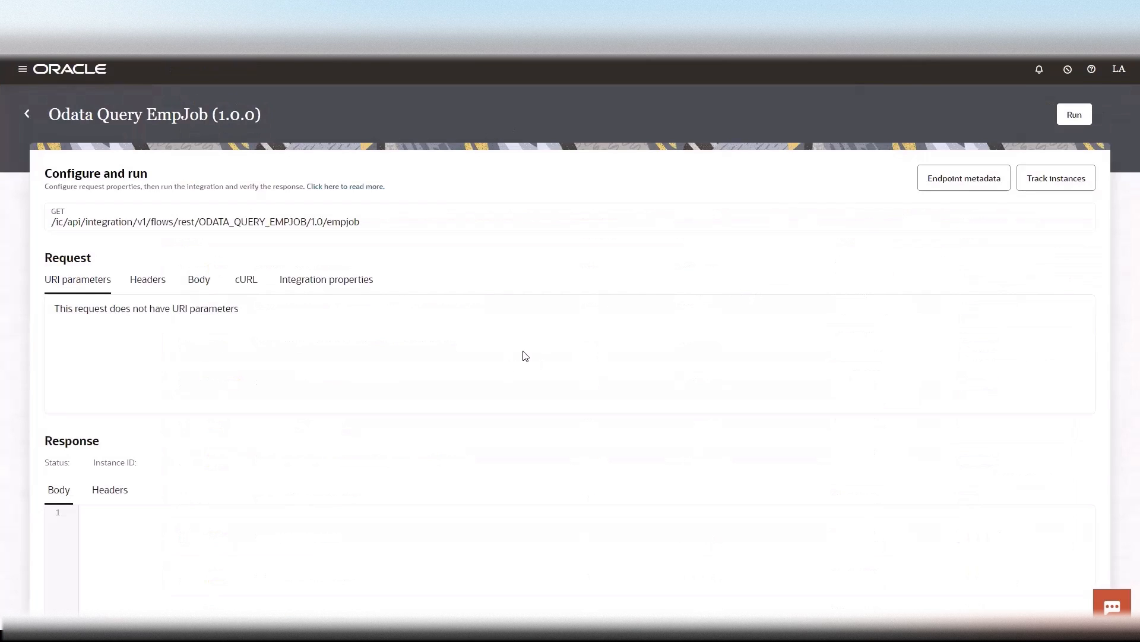
mouse_move(678, 348)
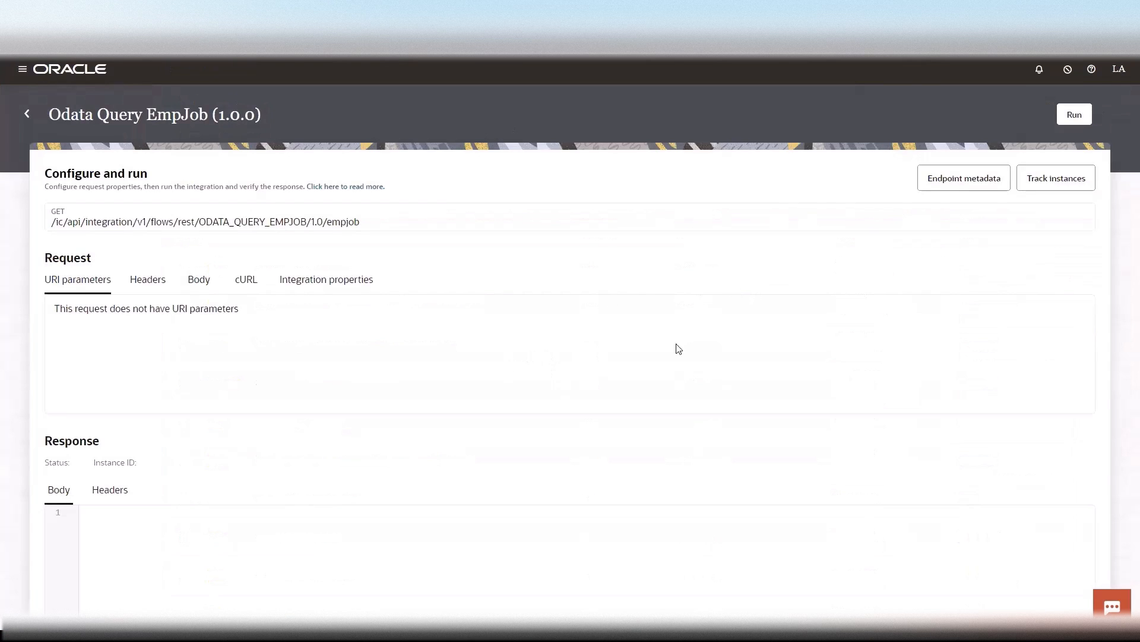
Run Odata Query EmpJob and review the 200 OK response of EmpJob records.
click(1075, 114)
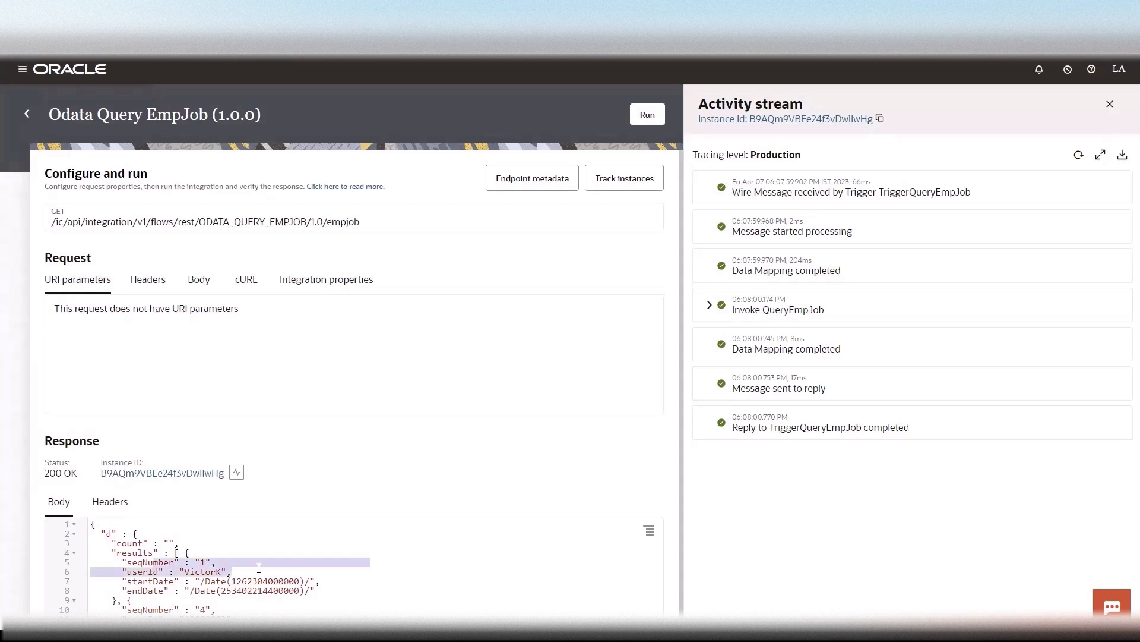
scroll(down, 3)
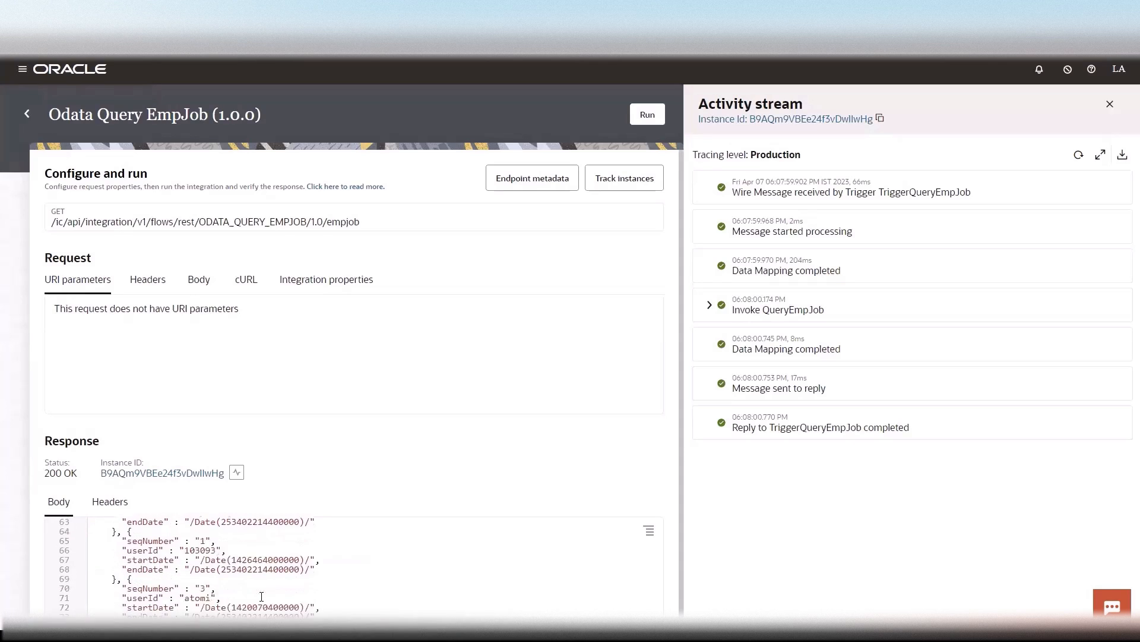